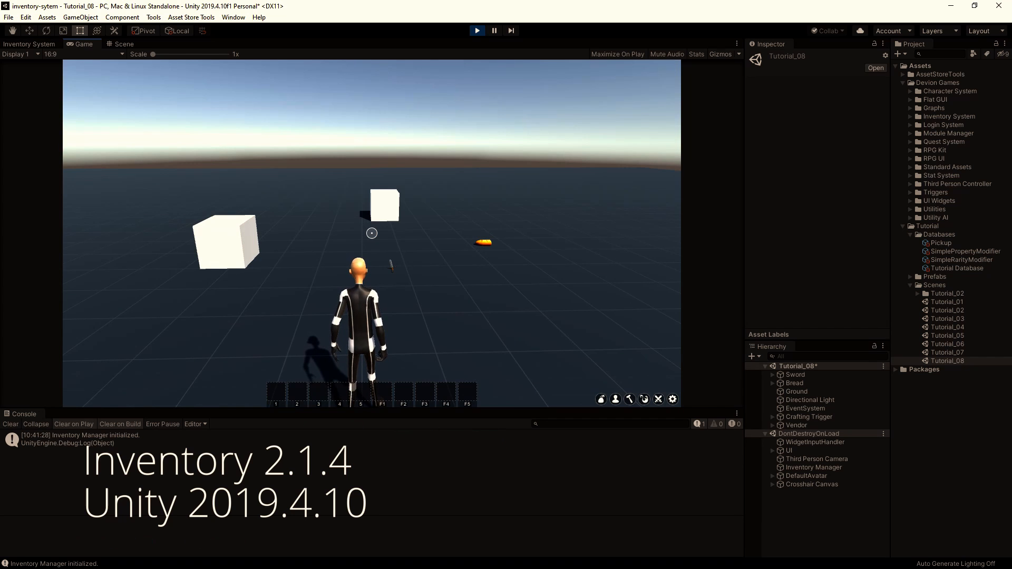
# Test the Inventory and Equipment buttons in the running game, inspect the inactive Stats UI, and stop play
pyautogui.click(615, 399)
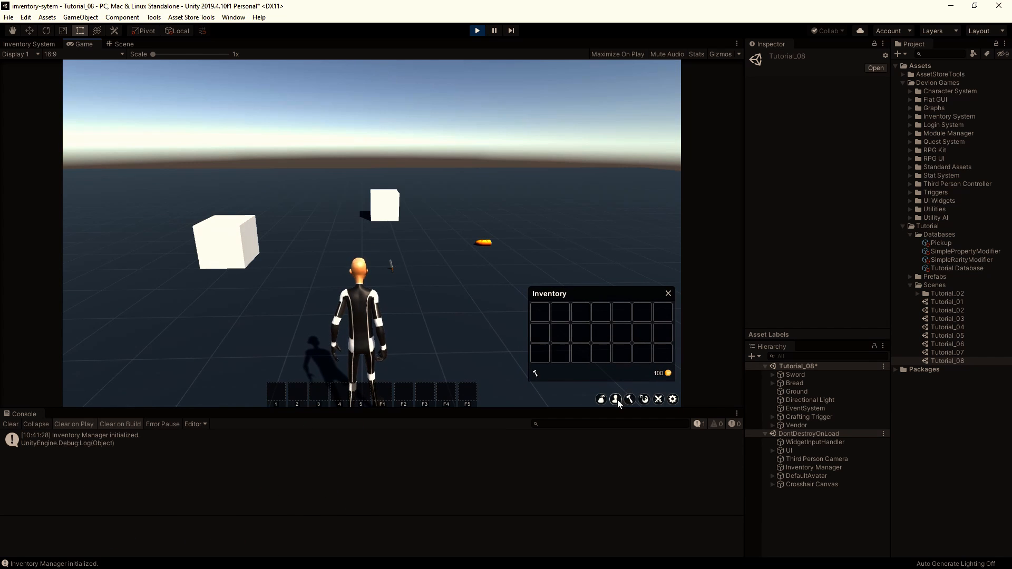
pyautogui.moveTo(615, 399)
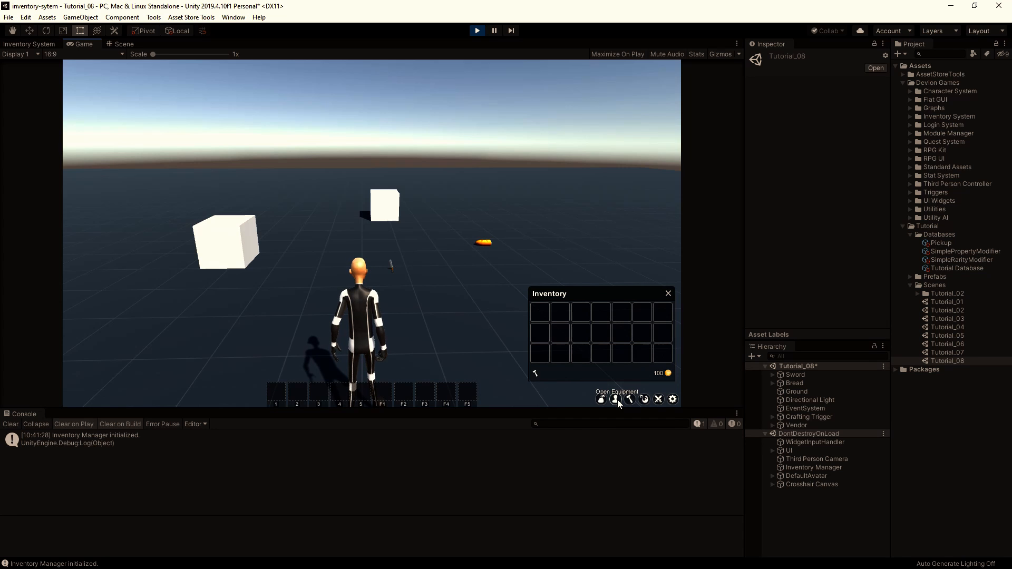
pyautogui.click(615, 399)
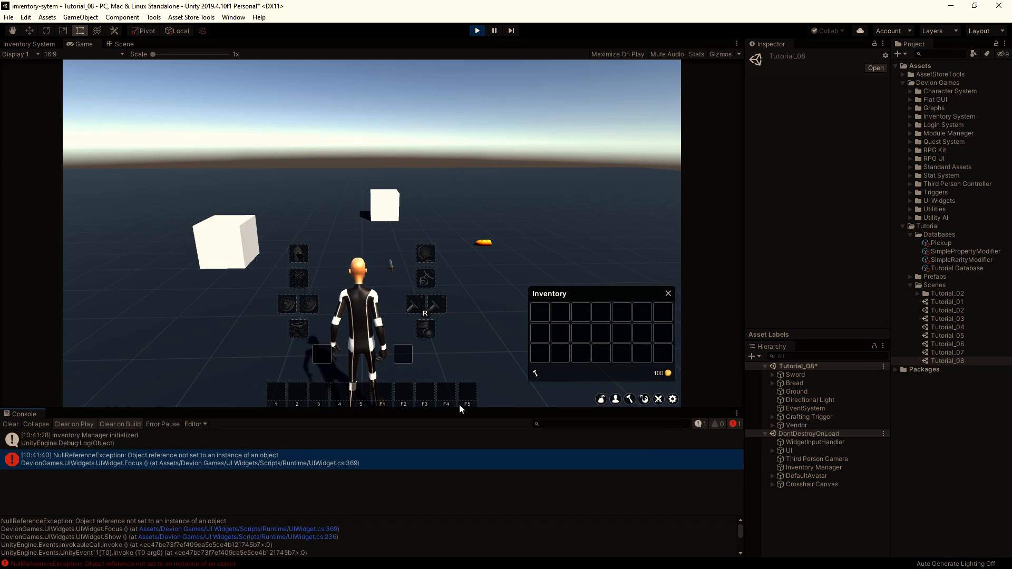
pyautogui.click(773, 450)
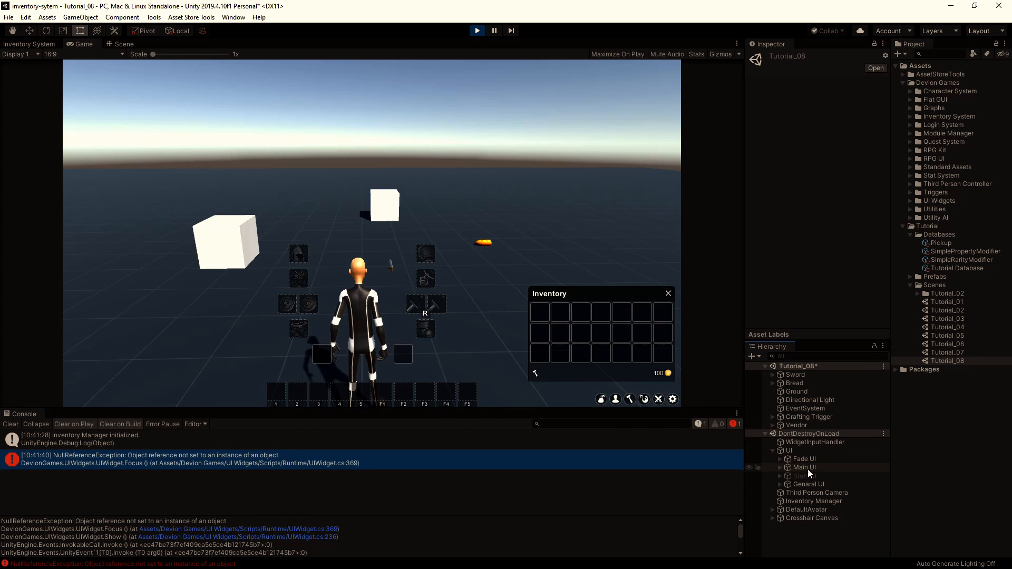
pyautogui.click(804, 476)
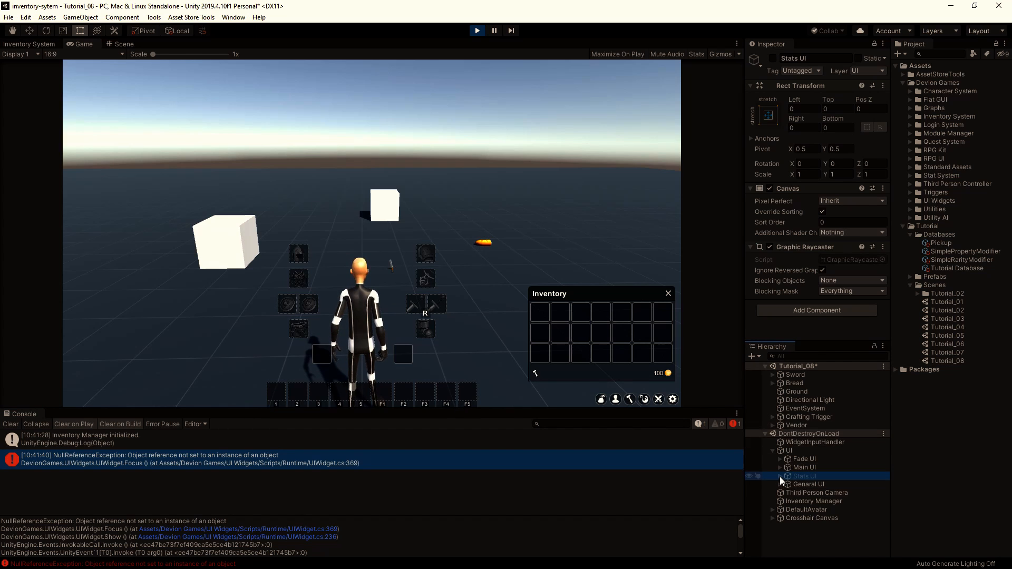
pyautogui.click(814, 492)
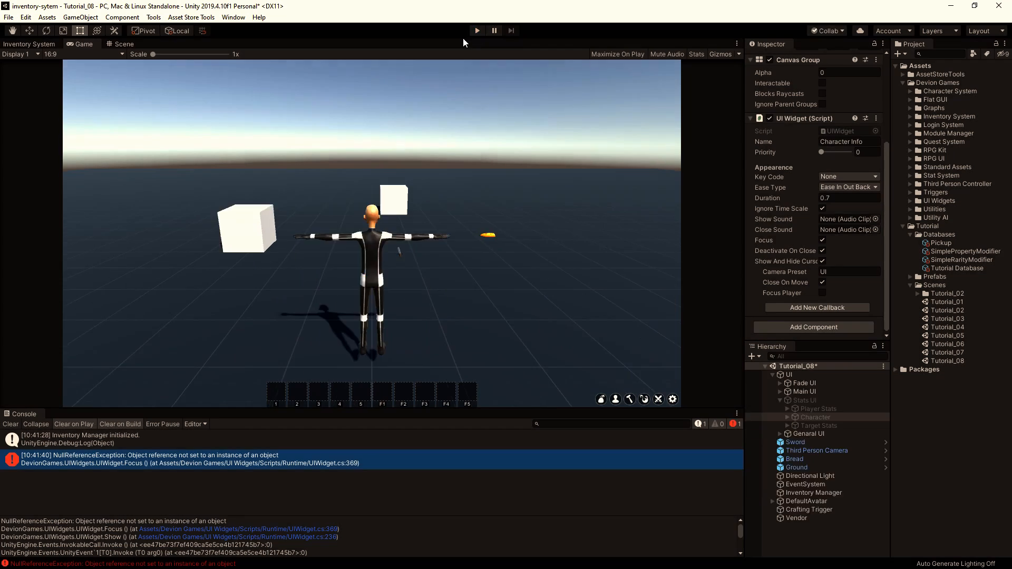
# Save the scene as a new copy named Tutorial_09 and clear the console errors
pyautogui.click(9, 17)
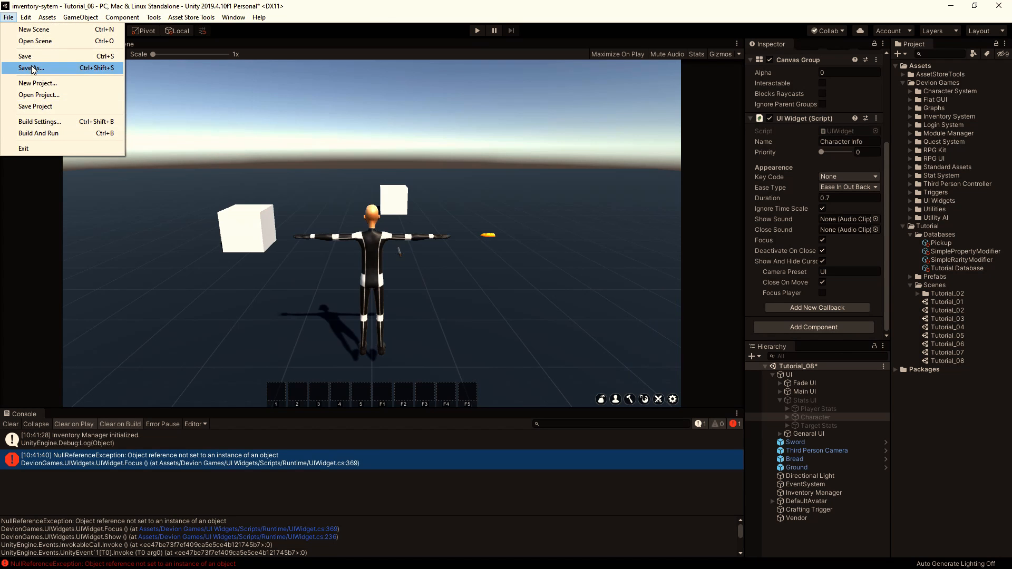
pyautogui.click(30, 67)
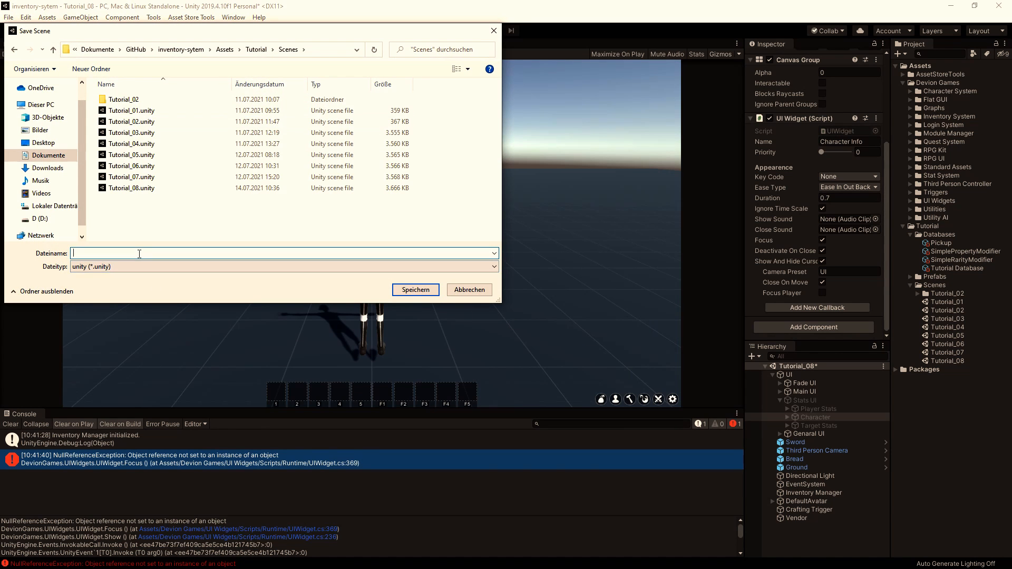
pyautogui.click(415, 289)
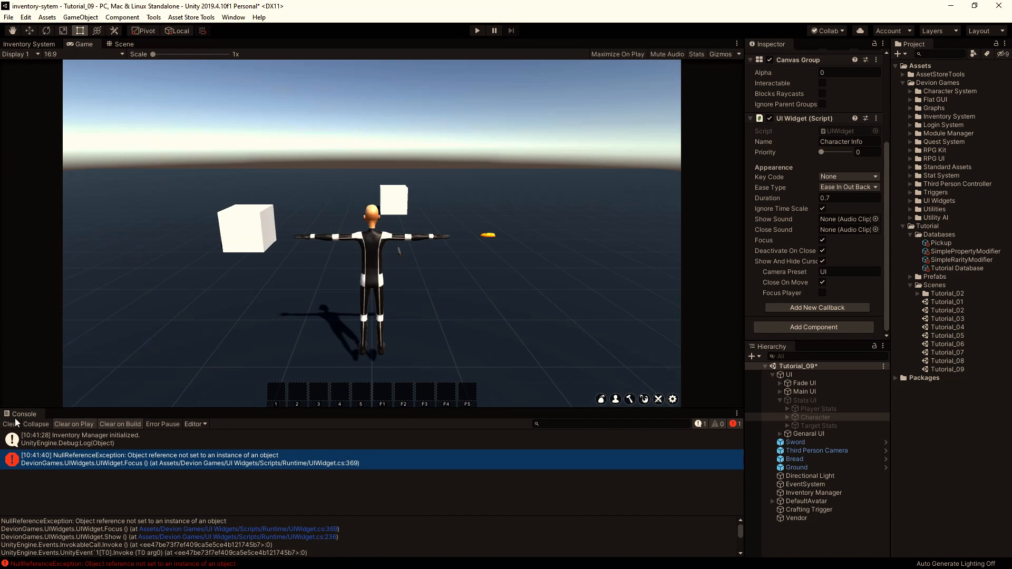
pyautogui.click(10, 424)
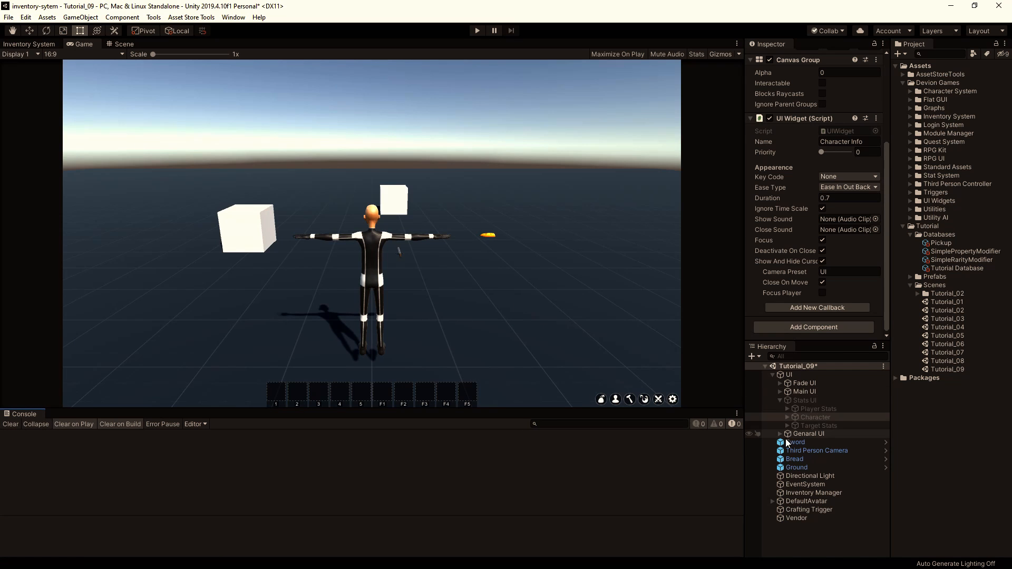
# Enable the Stats UI object so the player's health and mana bars show in the Game view
pyautogui.click(780, 401)
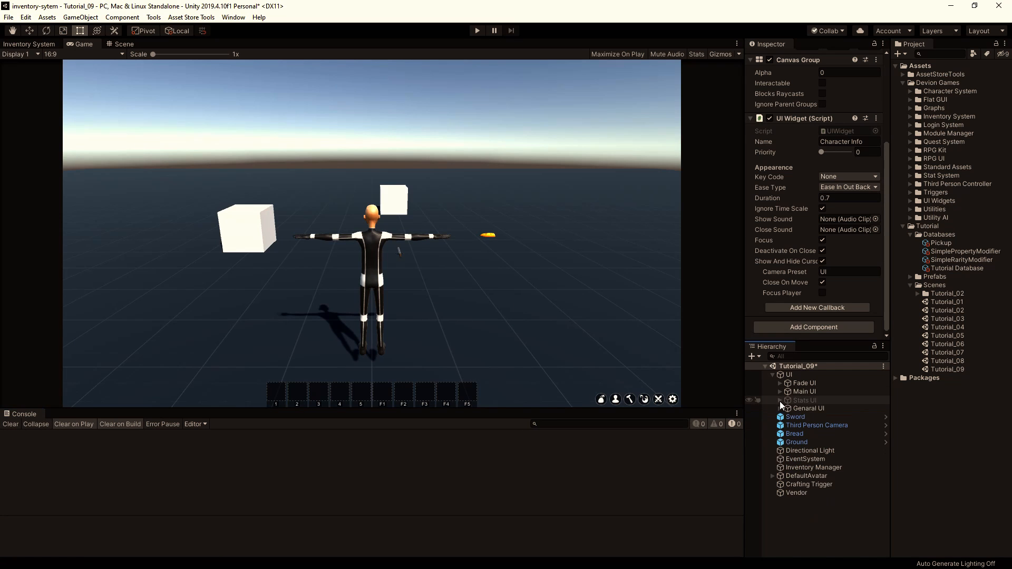
pyautogui.click(804, 400)
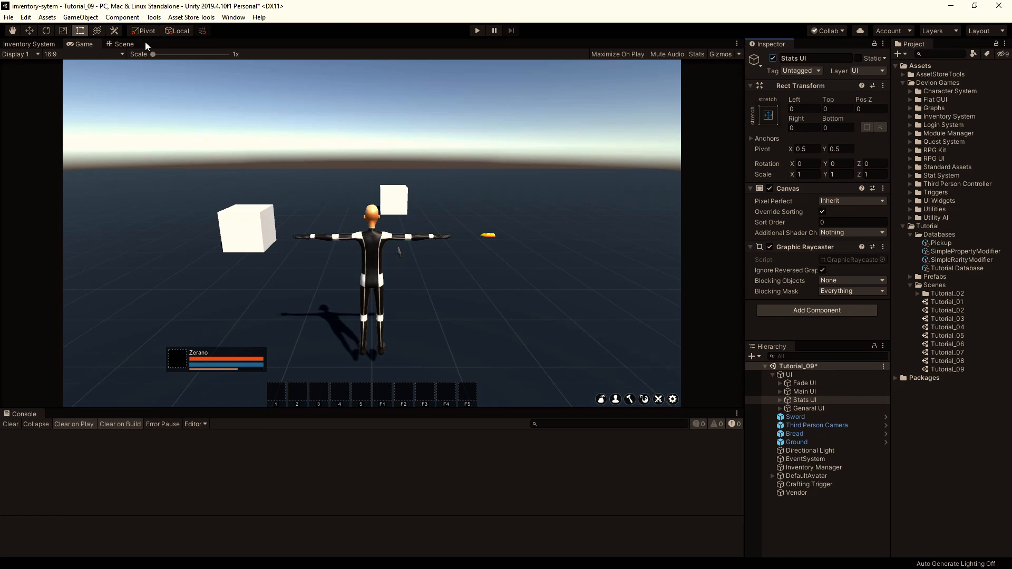
# Create a Stats Manager via Devion Games > Stat System and assign StatsDatabase as its database
pyautogui.click(154, 17)
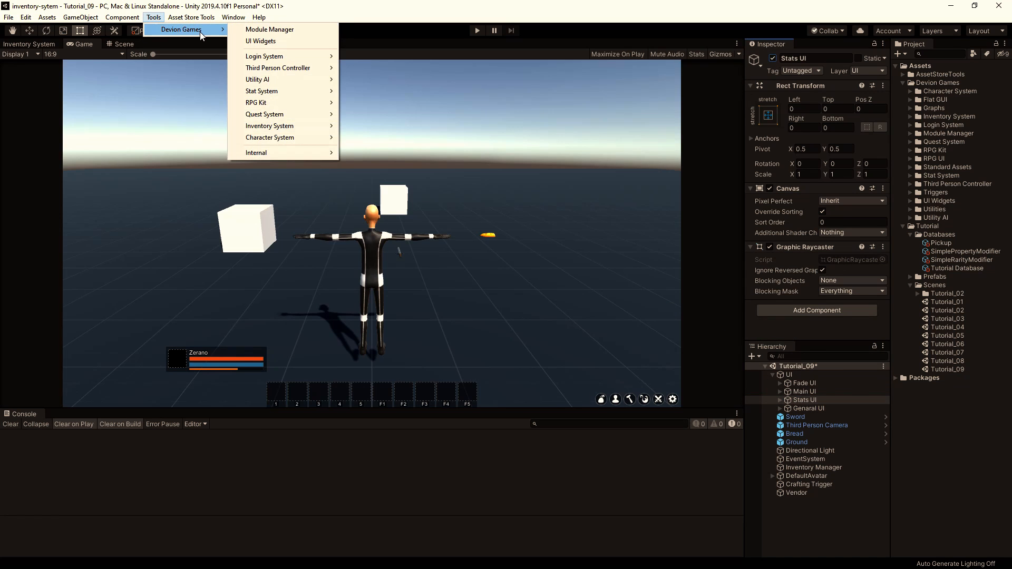
pyautogui.moveTo(262, 90)
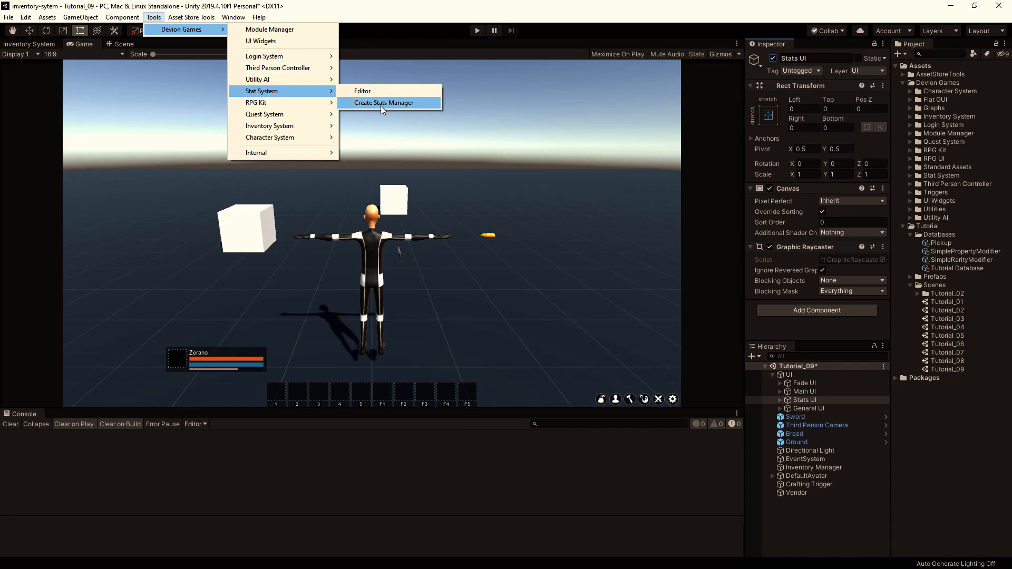
pyautogui.click(384, 102)
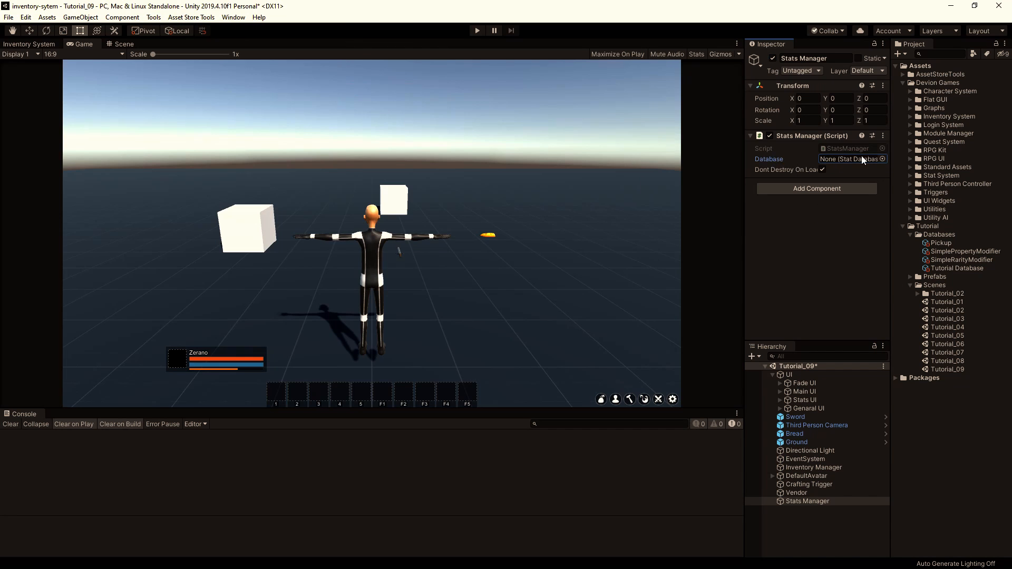
pyautogui.click(882, 160)
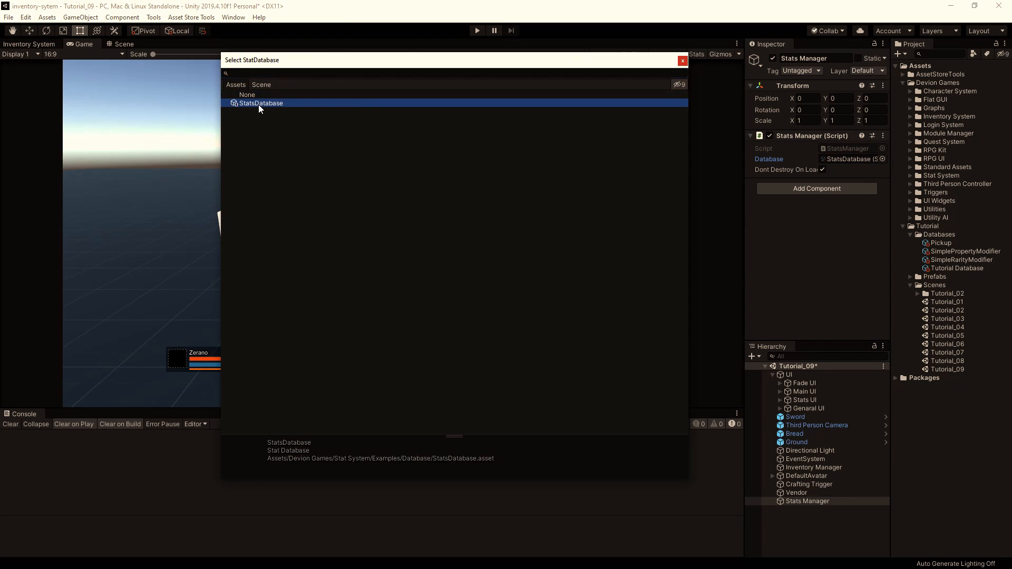
pyautogui.doubleClick(261, 102)
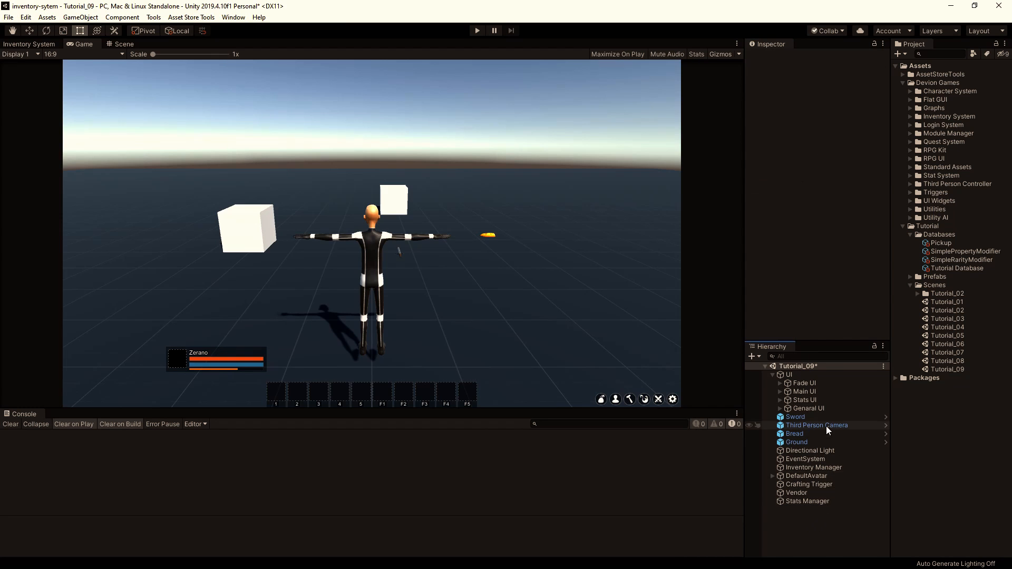
# Add a Stats Handler component to DefaultAvatar and expand the Inventory System asset folder
pyautogui.click(807, 476)
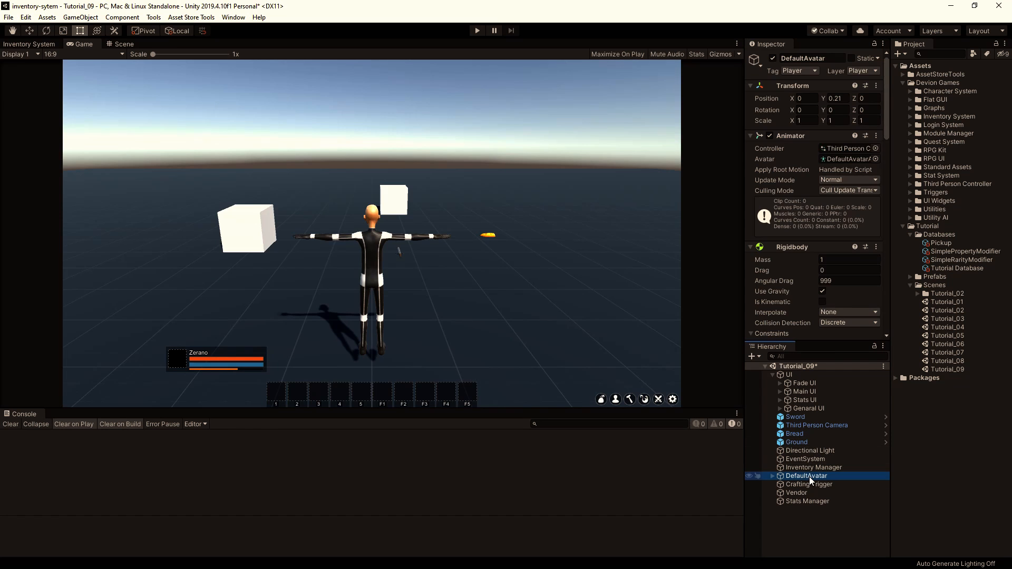
pyautogui.scroll(-3)
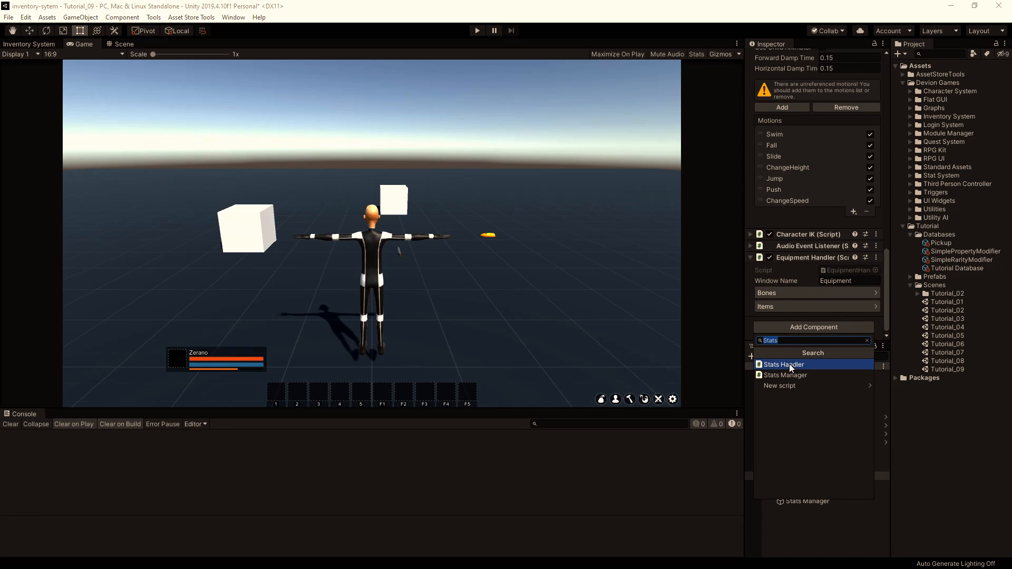
pyautogui.click(784, 364)
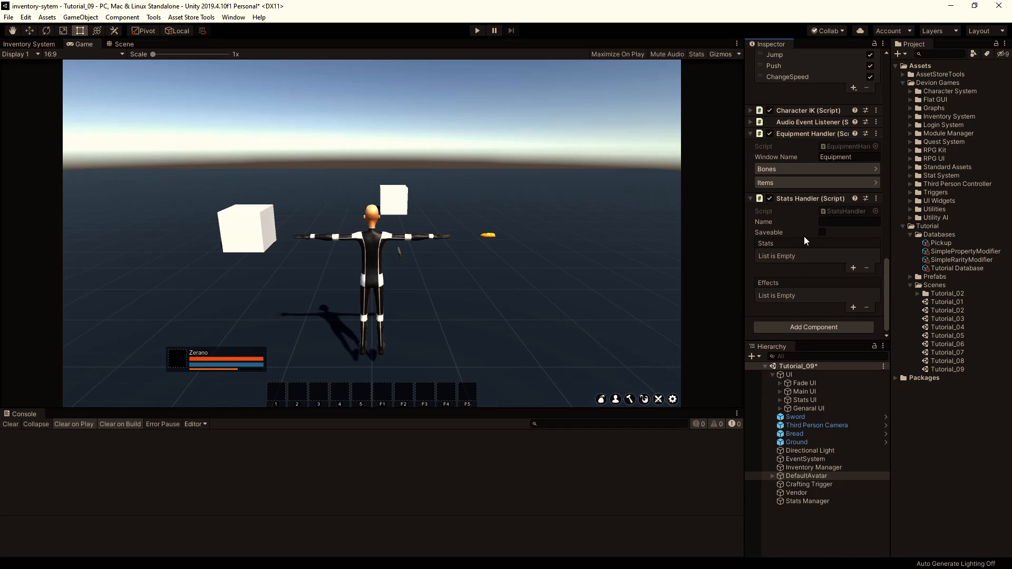
pyautogui.moveTo(916, 133)
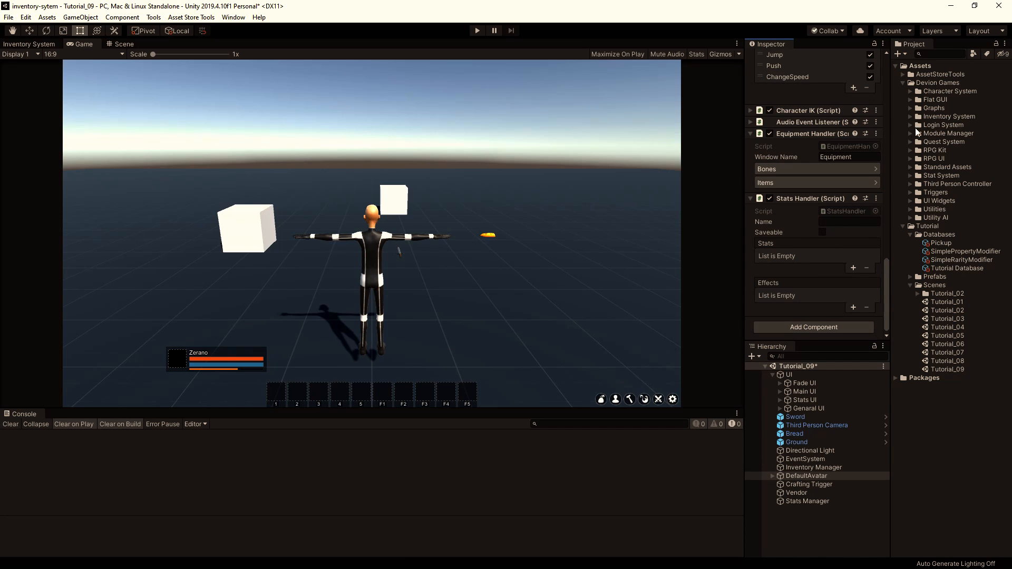
pyautogui.click(911, 116)
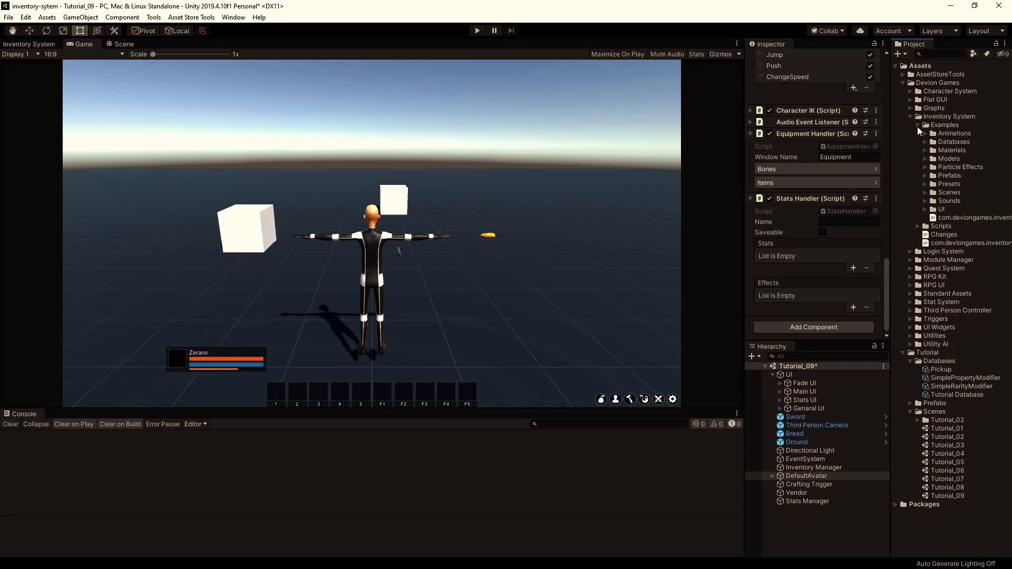
# Inspect the example Default Avatar prefab and copy its Player Stats Stats Handler component
pyautogui.click(950, 175)
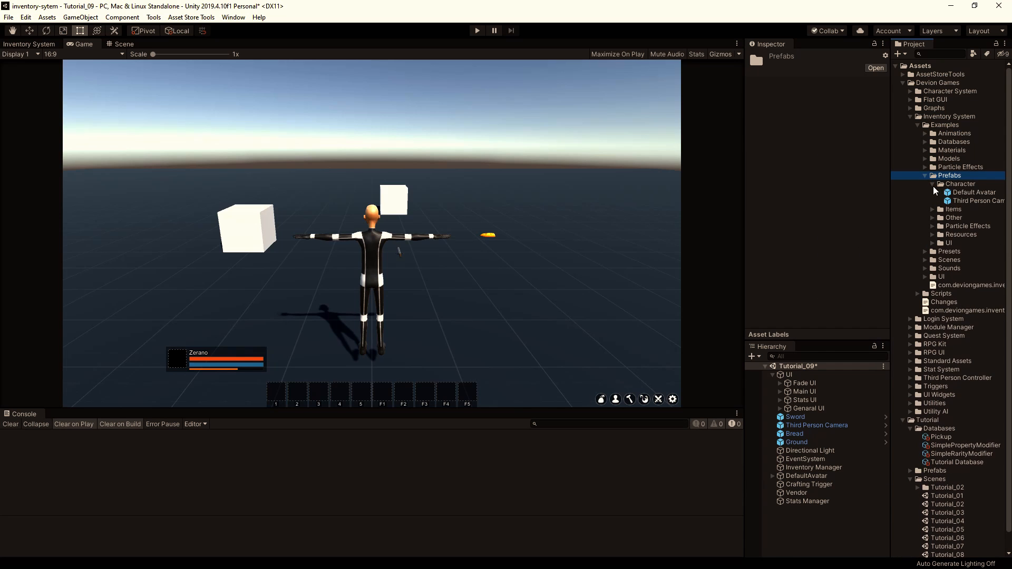
pyautogui.click(974, 192)
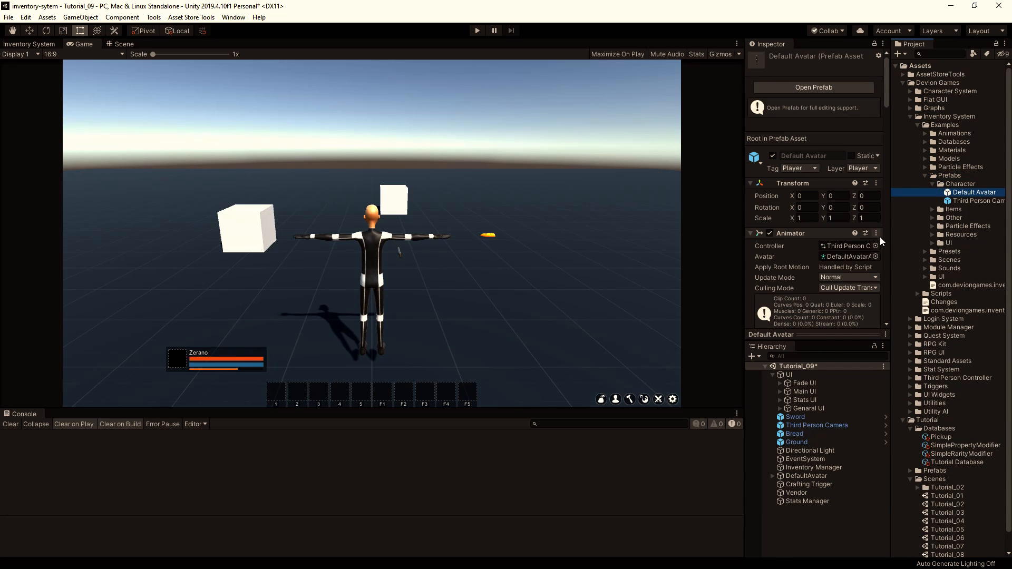
pyautogui.scroll(-3)
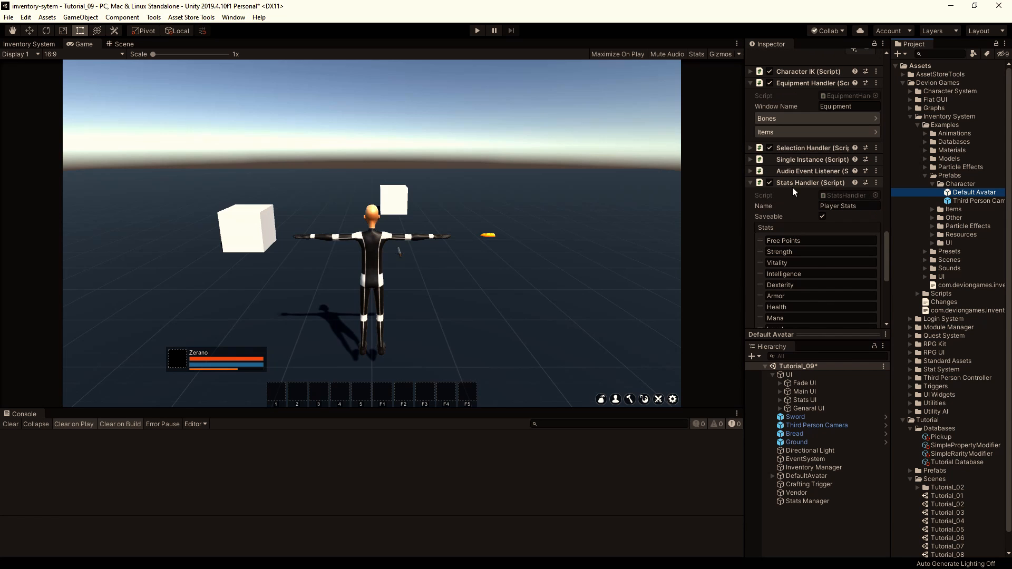
pyautogui.scroll(-3)
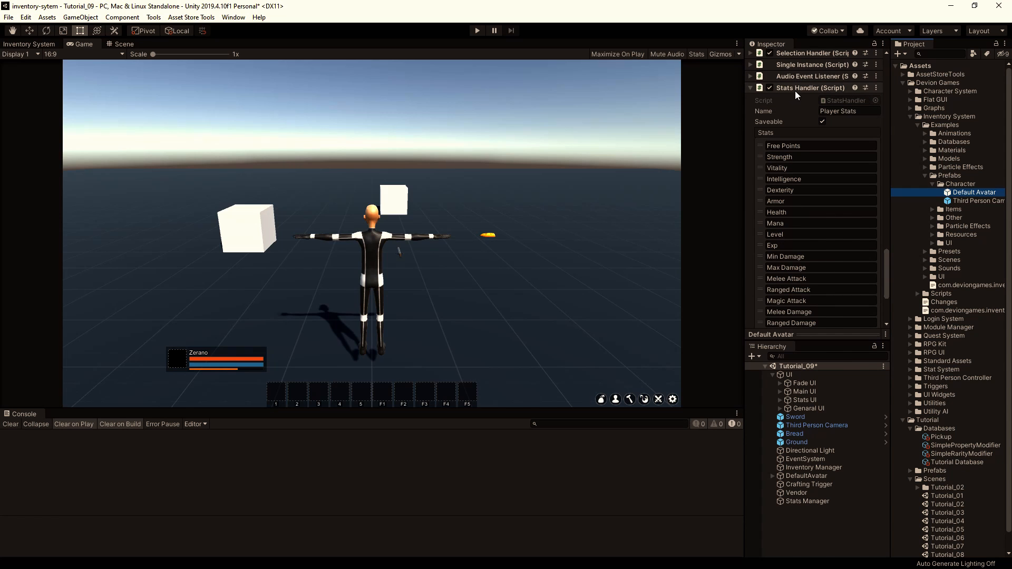
pyautogui.click(876, 88)
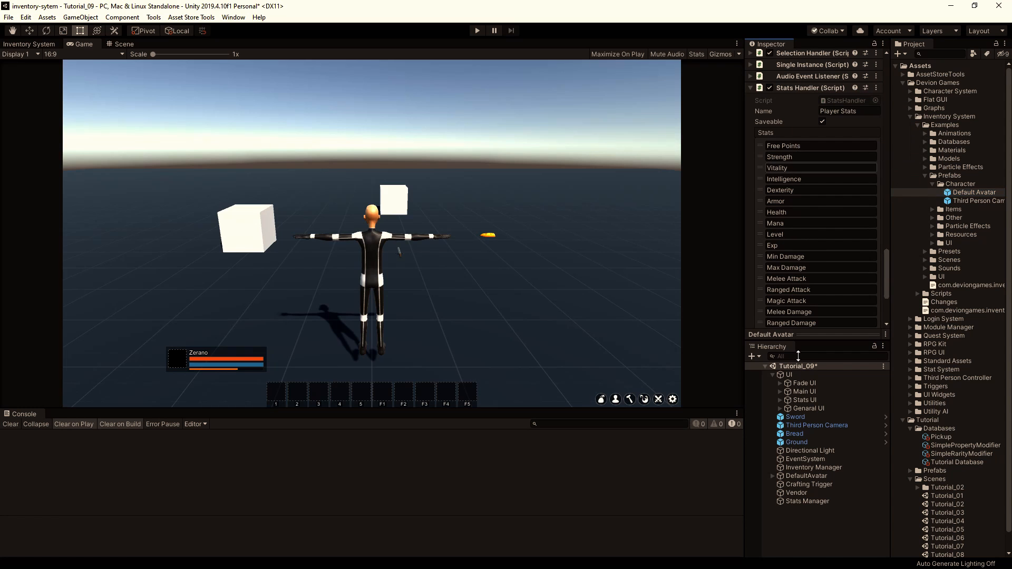
# Paste the Player Stats values onto the scene's DefaultAvatar Stats Handler, save, and collapse the UI object
pyautogui.click(806, 476)
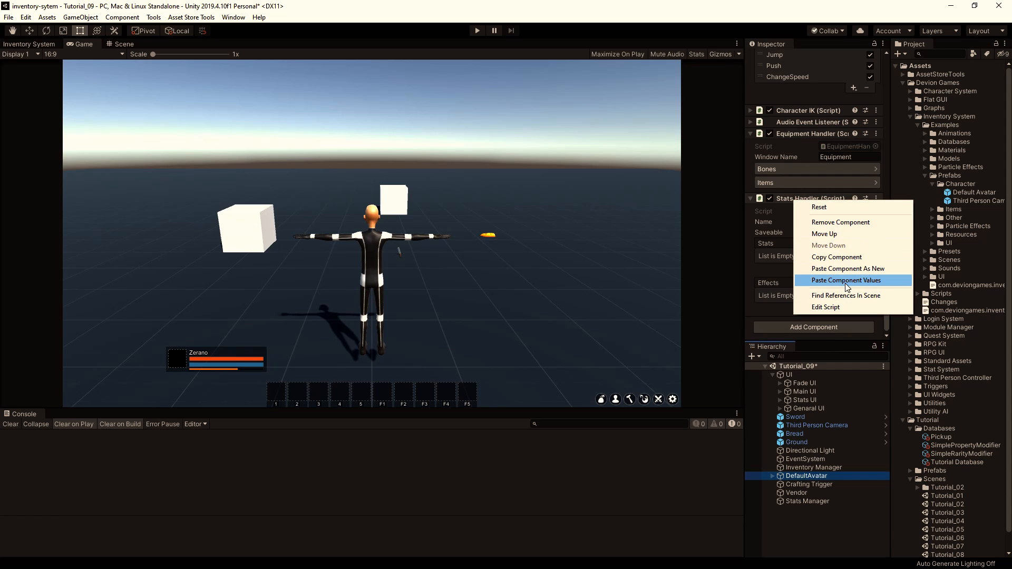
pyautogui.click(846, 280)
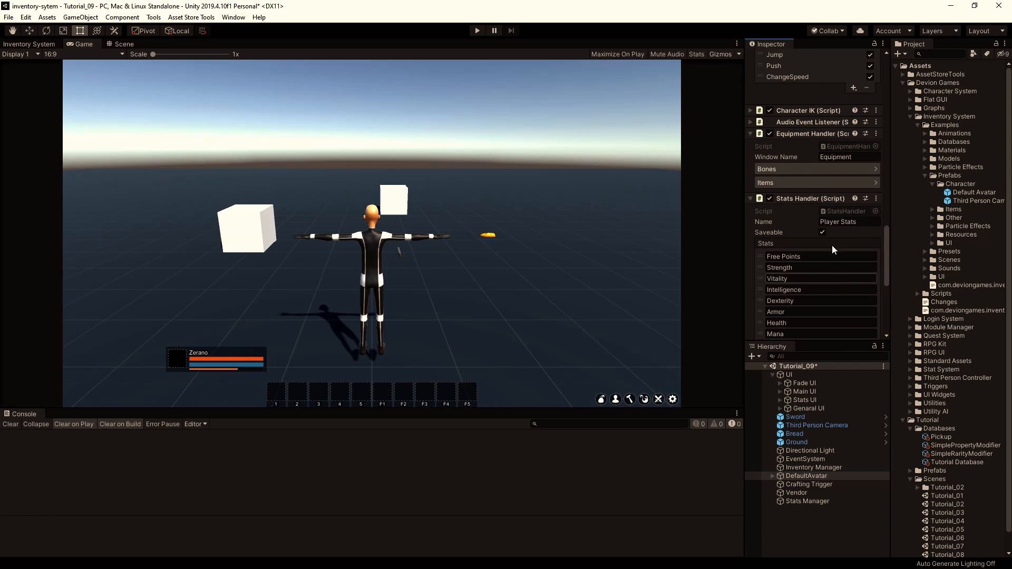
pyautogui.scroll(3)
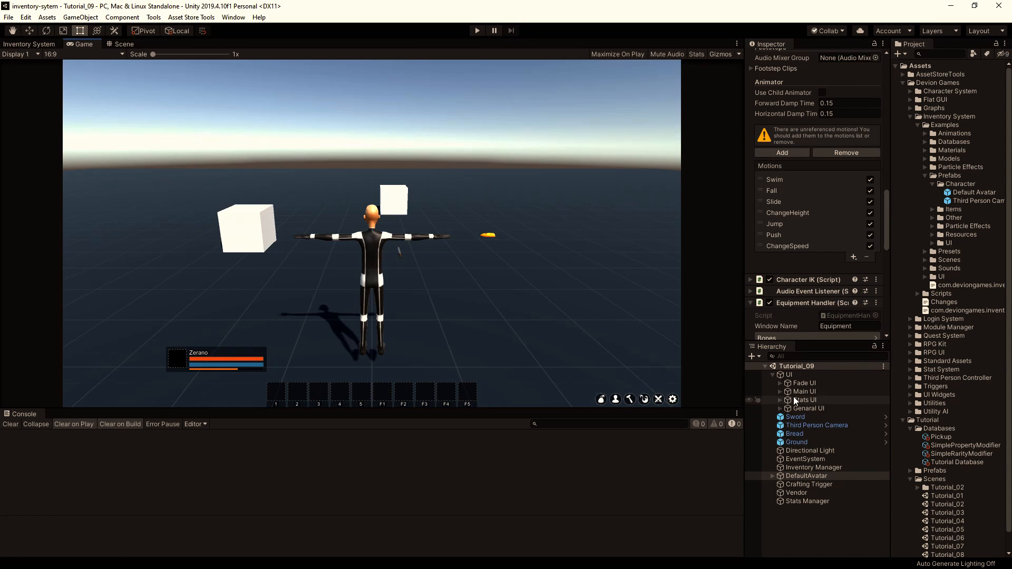
pyautogui.click(789, 375)
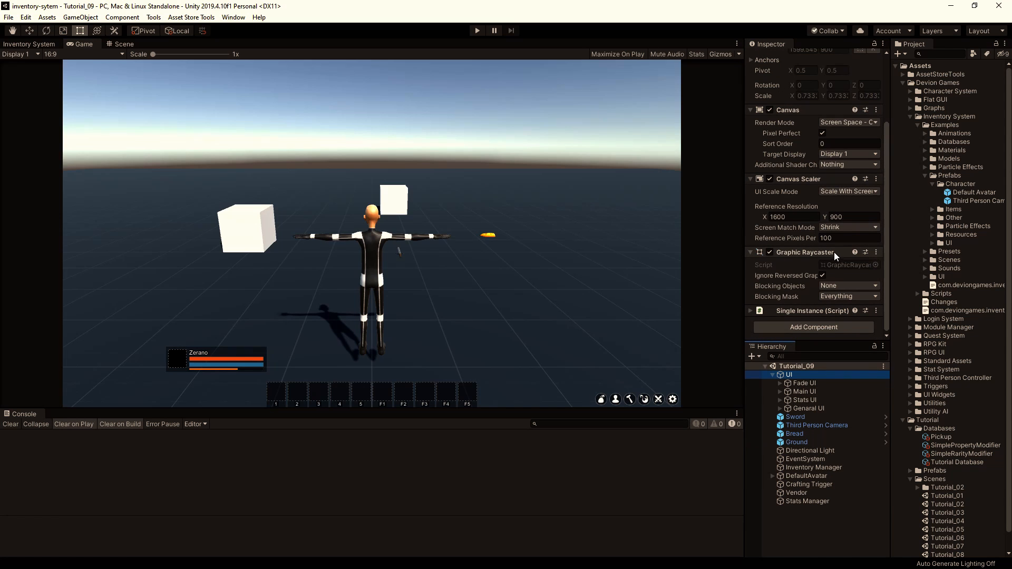
pyautogui.moveTo(472, 275)
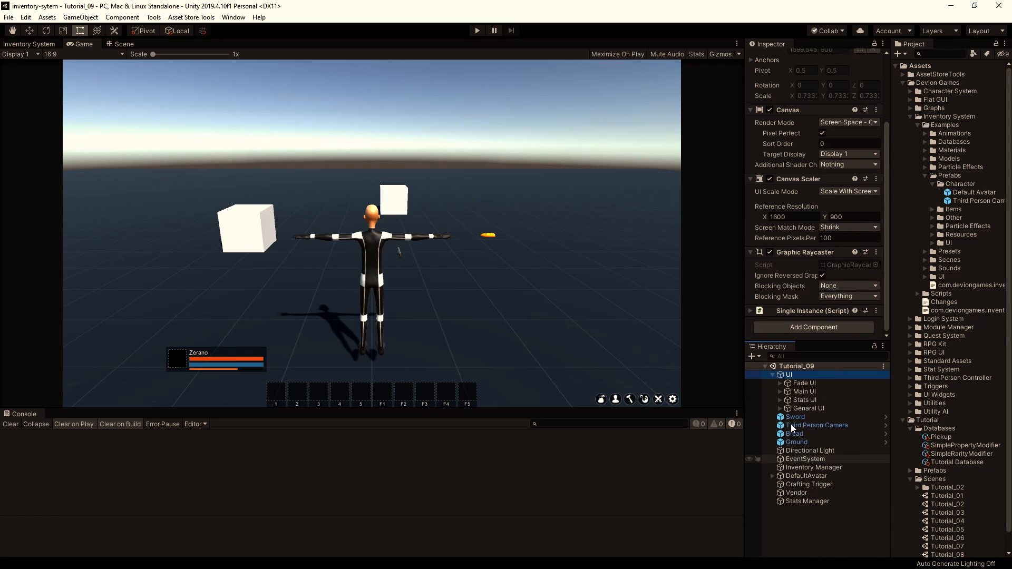
pyautogui.click(772, 374)
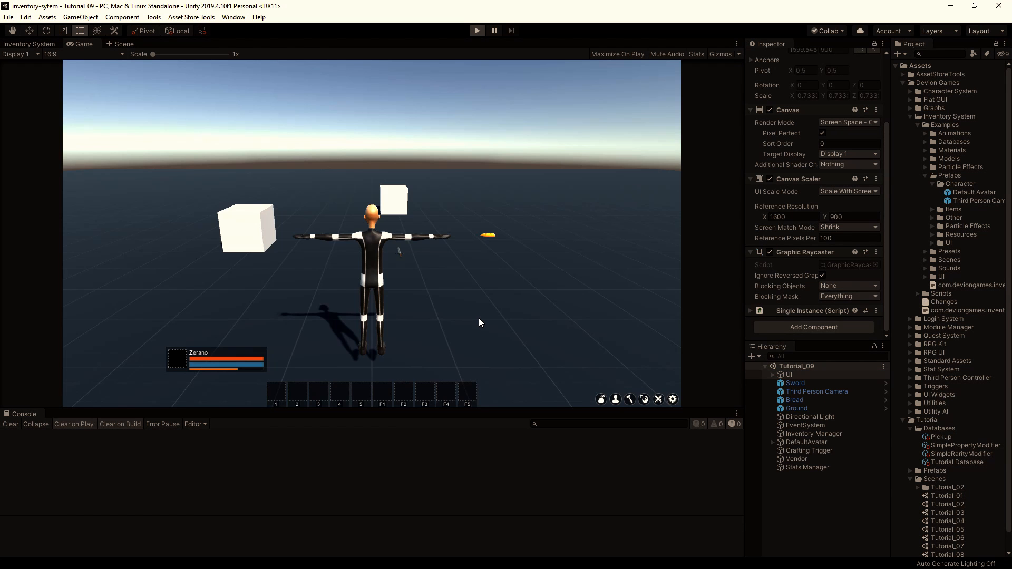
# Play the scene, bring up the Inventory and Character Info windows, and reposition Character Info
pyautogui.click(476, 30)
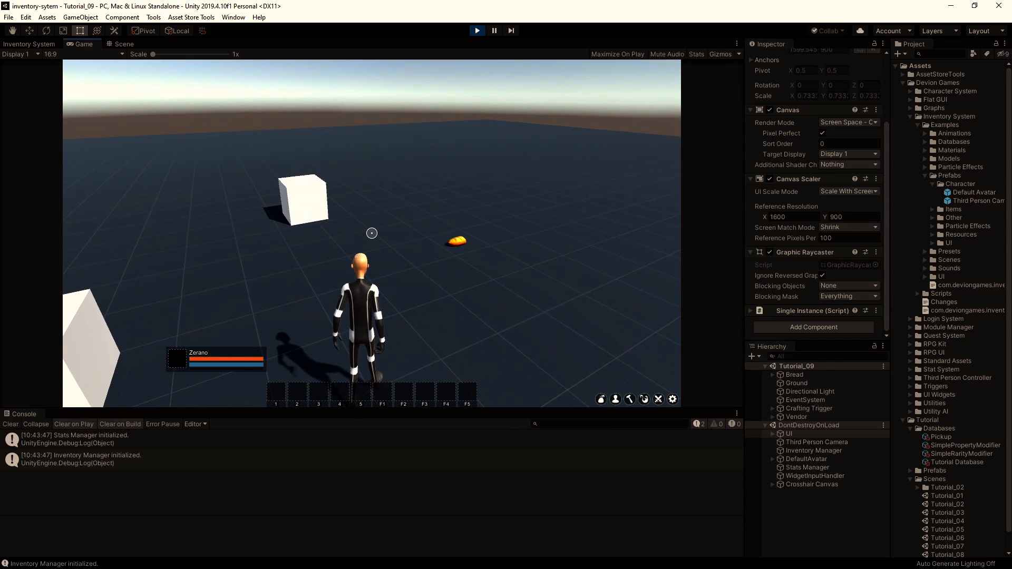
pyautogui.click(614, 398)
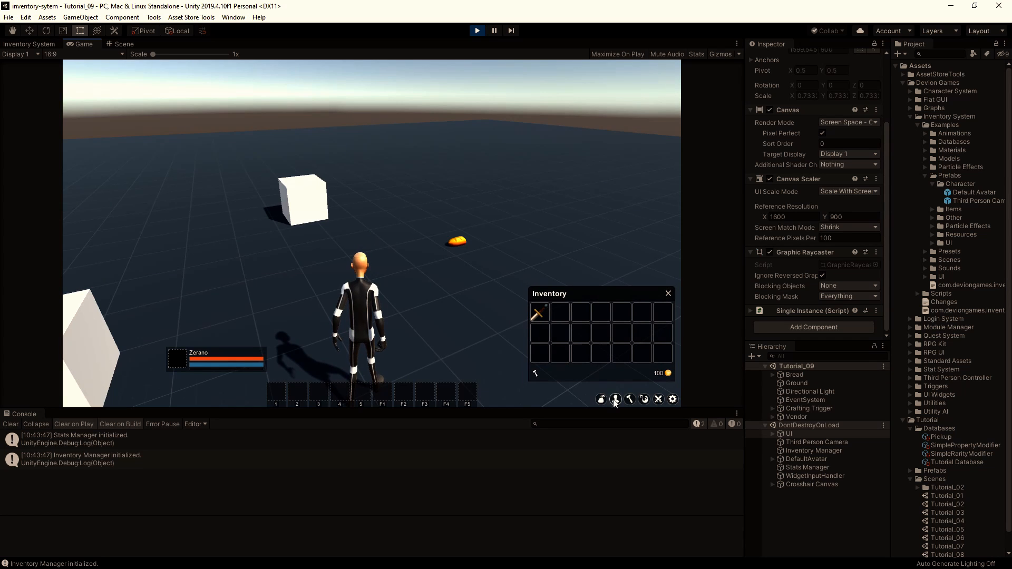
pyautogui.click(615, 398)
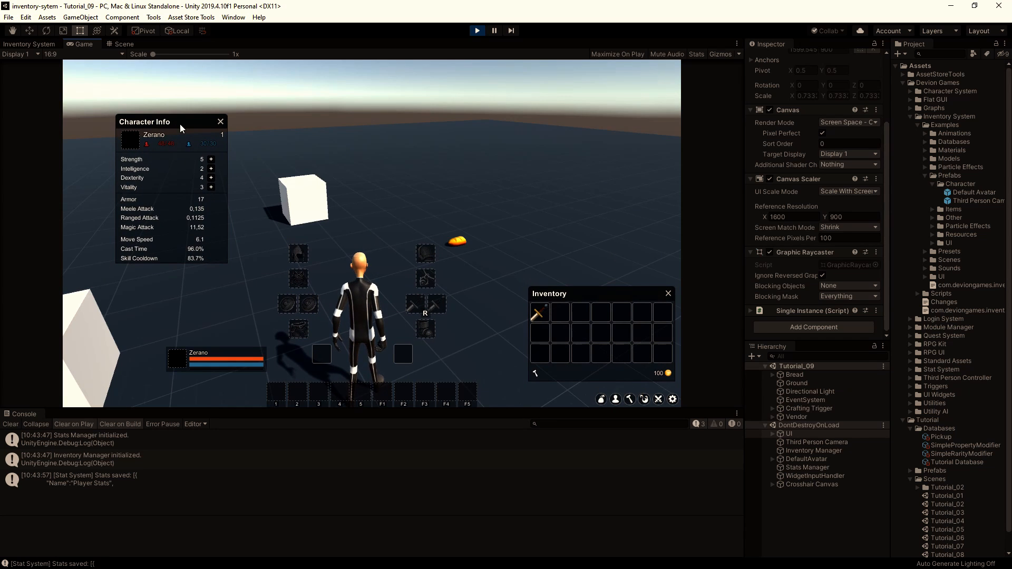
pyautogui.moveTo(145, 121); pyautogui.dragTo(130, 155)
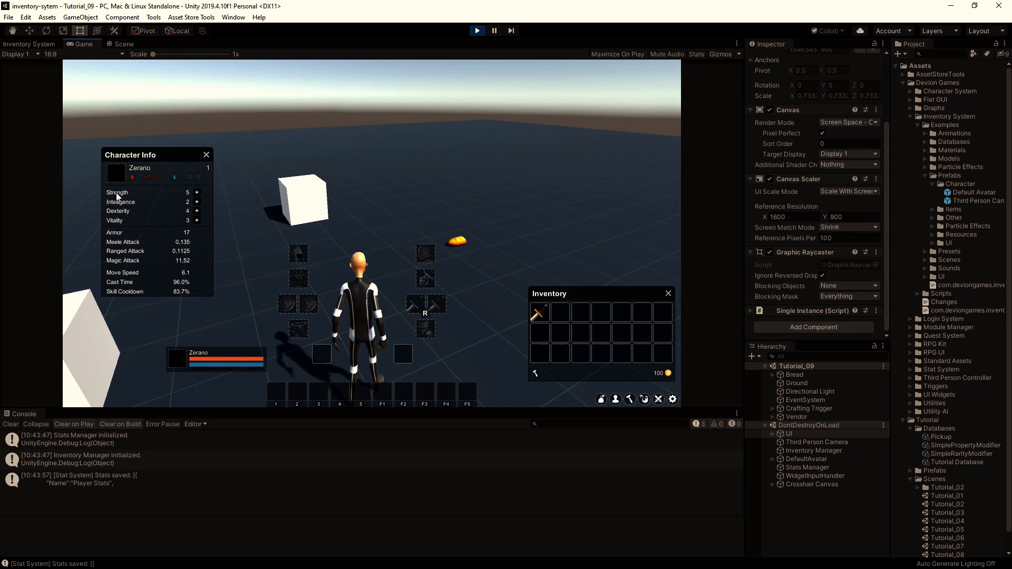
pyautogui.moveTo(539, 314)
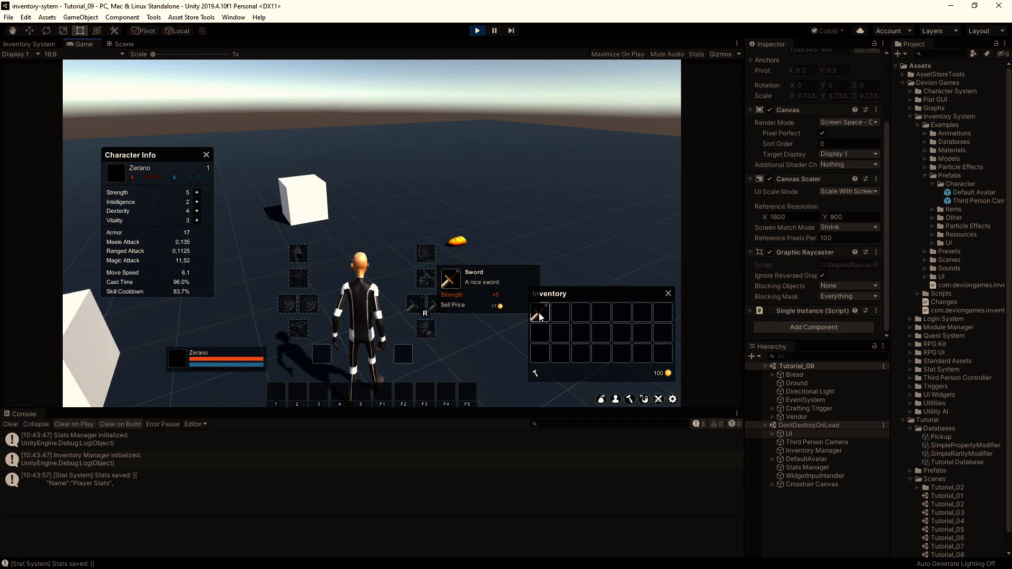